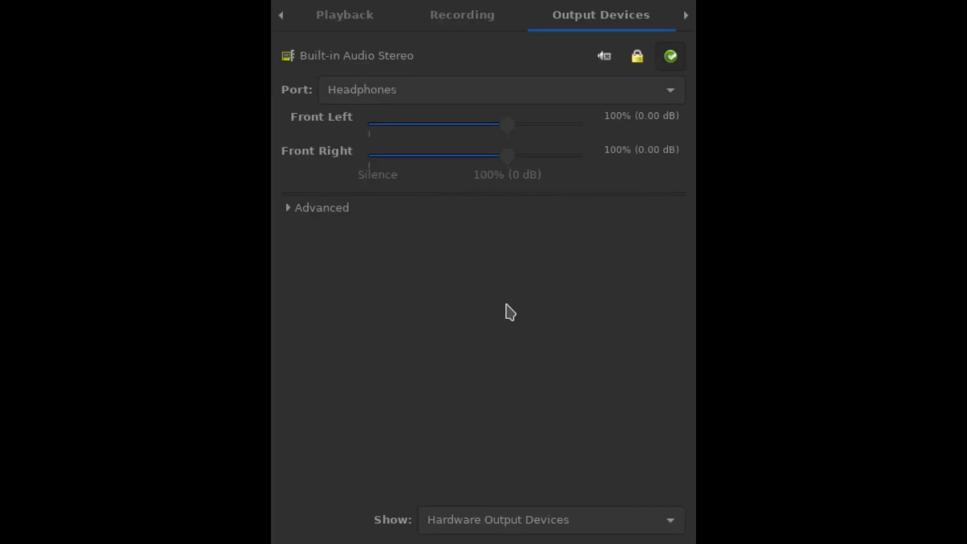
- Adjust the front left volume above and back to 100%, toggle mute, and lock both channels together
click(500, 90)
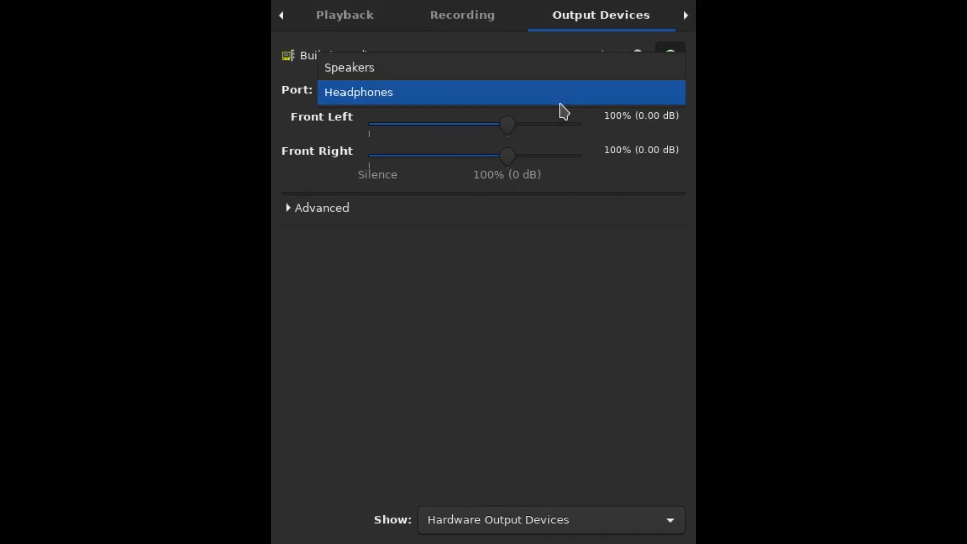
click(350, 67)
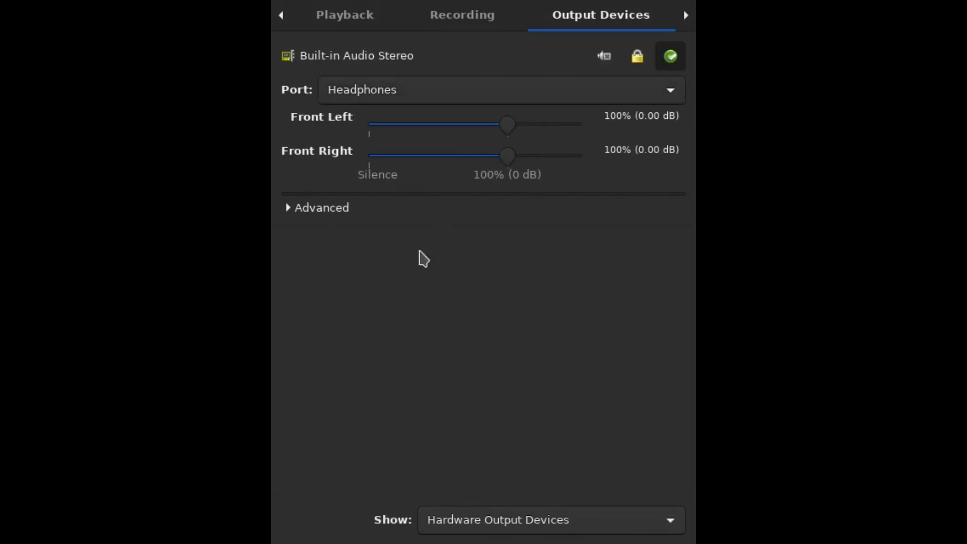
drag(505, 125, 524, 123)
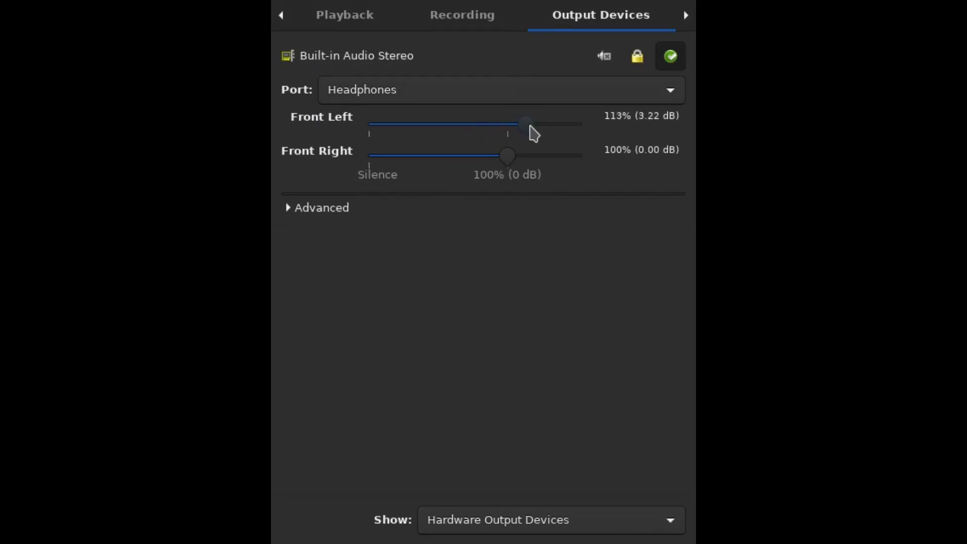
drag(526, 122, 512, 121)
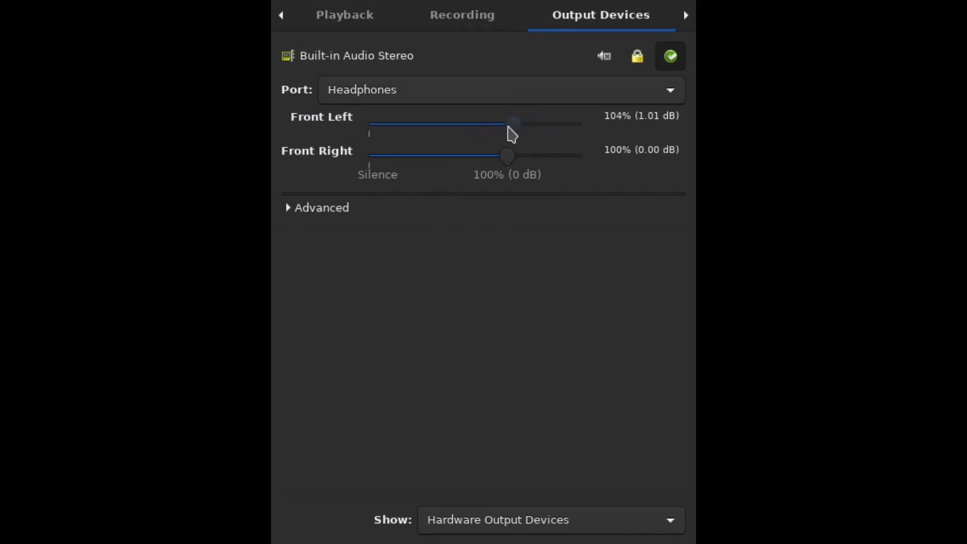
drag(513, 123, 506, 123)
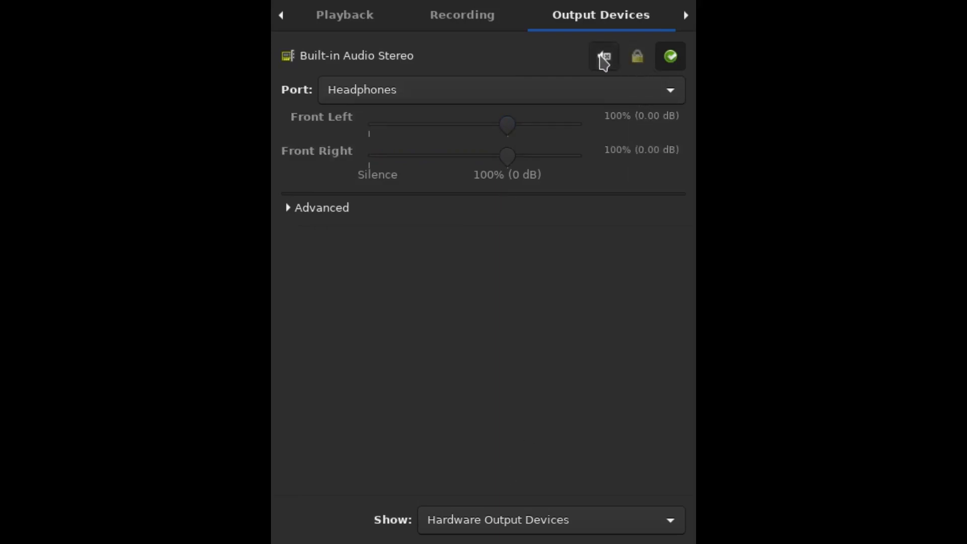
click(604, 57)
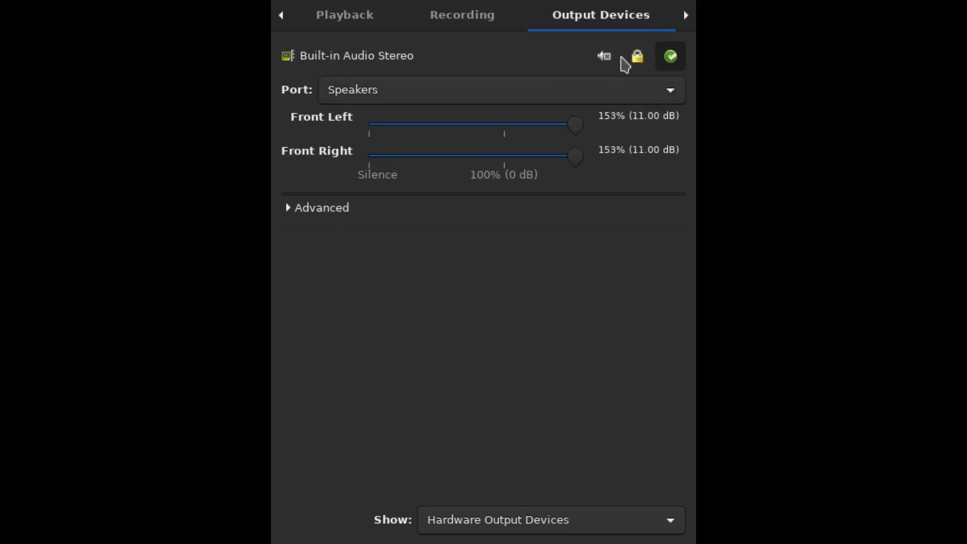
click(637, 56)
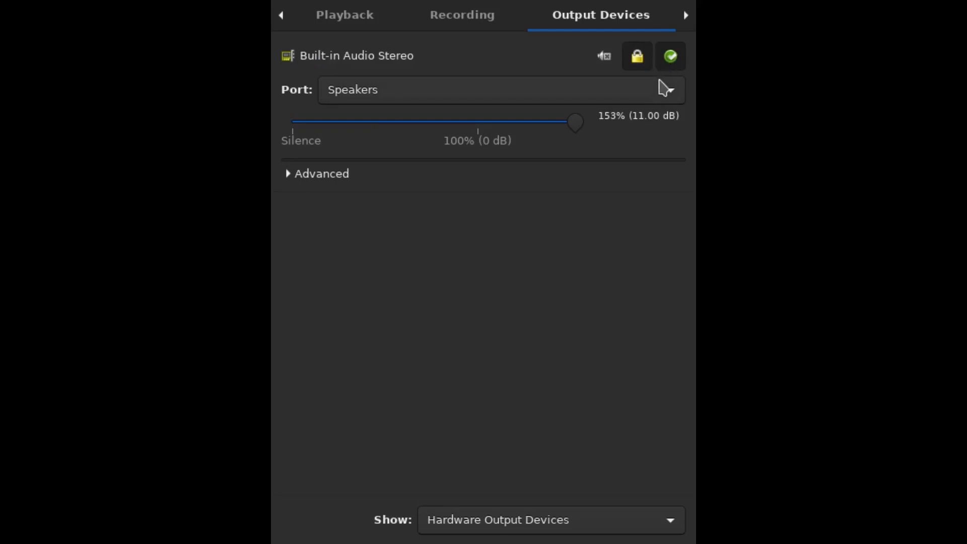
- Set the combined output volume to 100% and switch the built-in audio output to Speakers
click(500, 90)
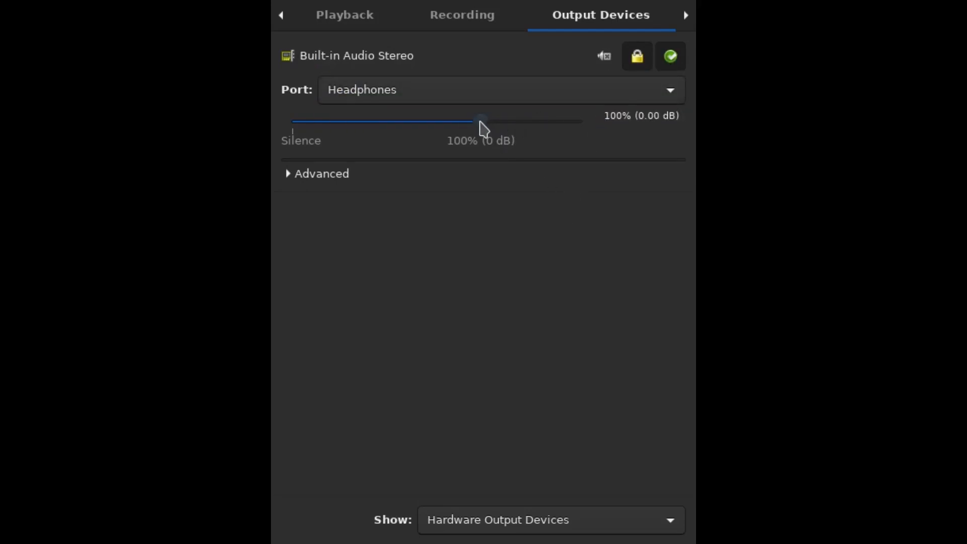
drag(481, 122, 486, 122)
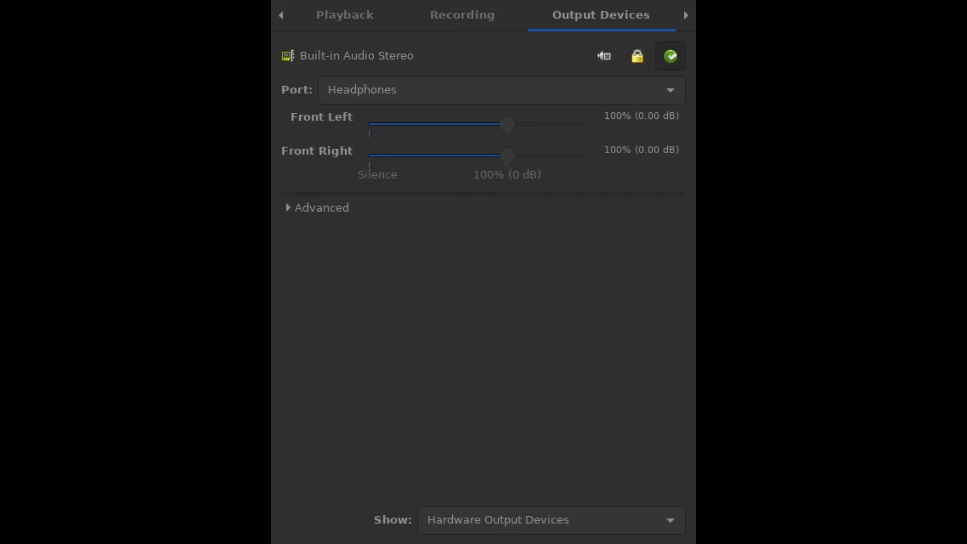
click(500, 90)
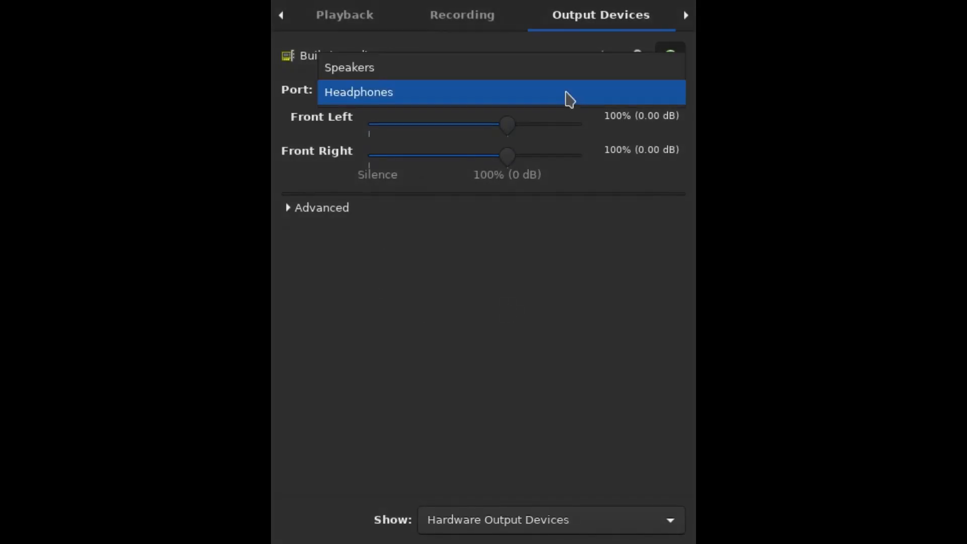
click(350, 68)
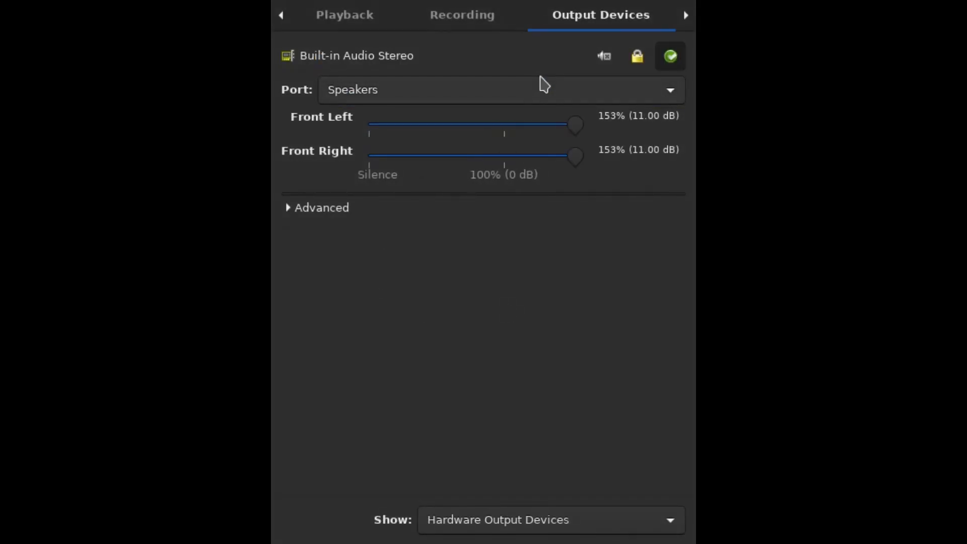
click(500, 89)
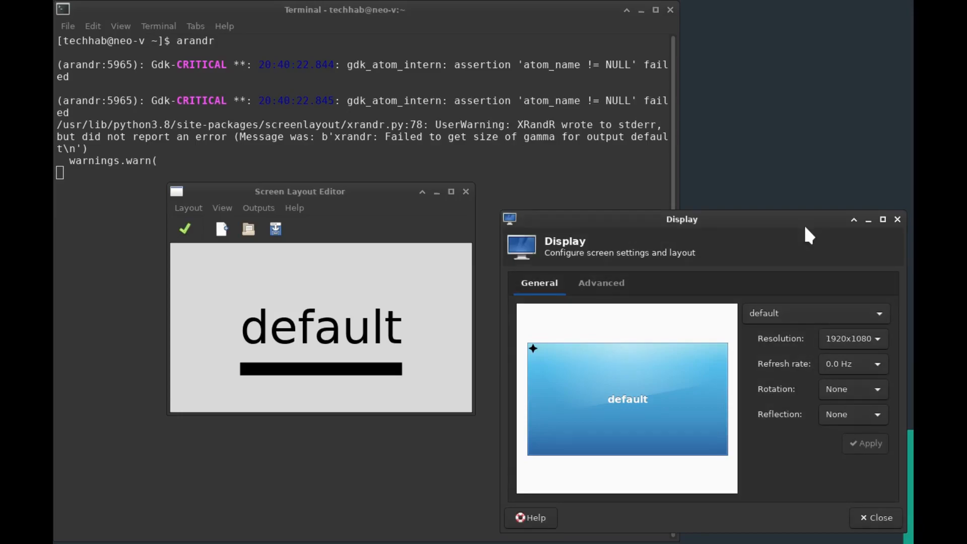
mouse_move(835, 345)
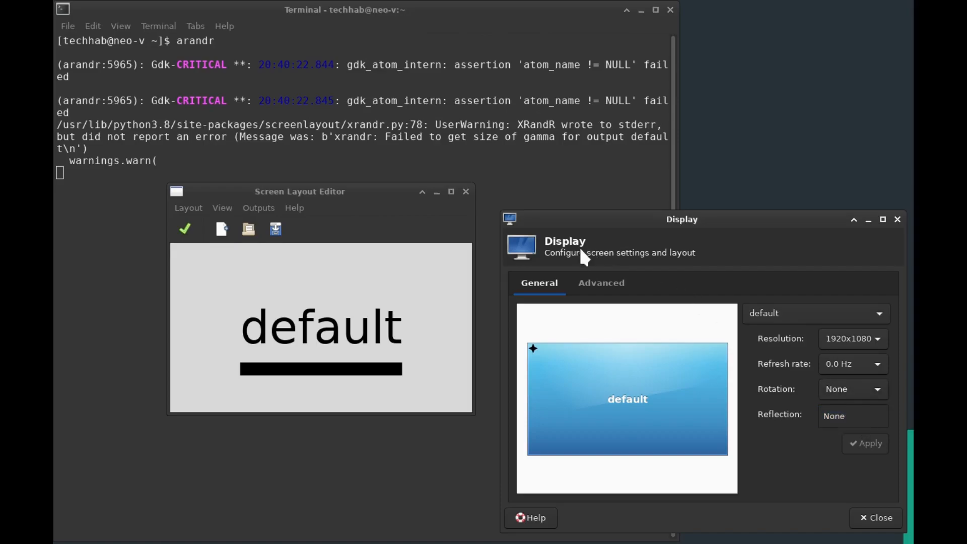
click(601, 282)
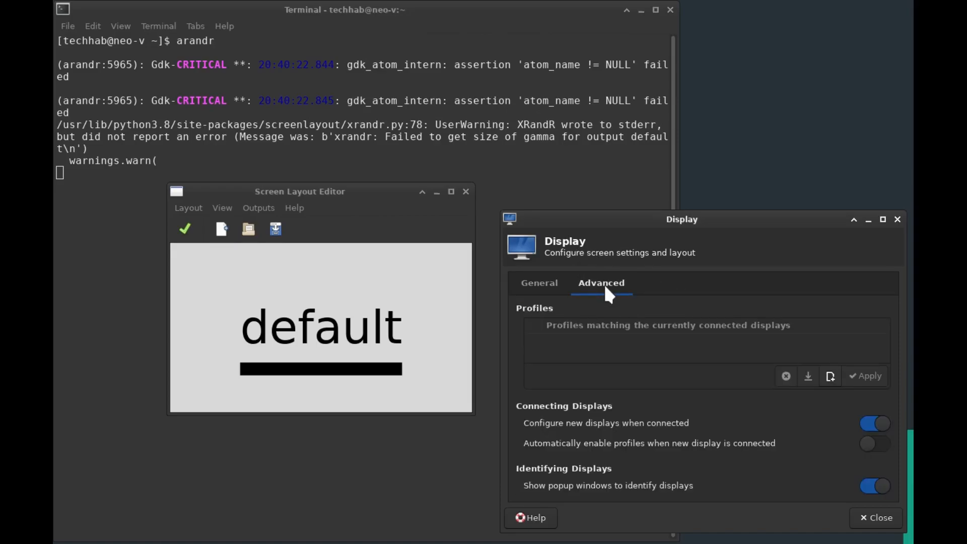
click(538, 282)
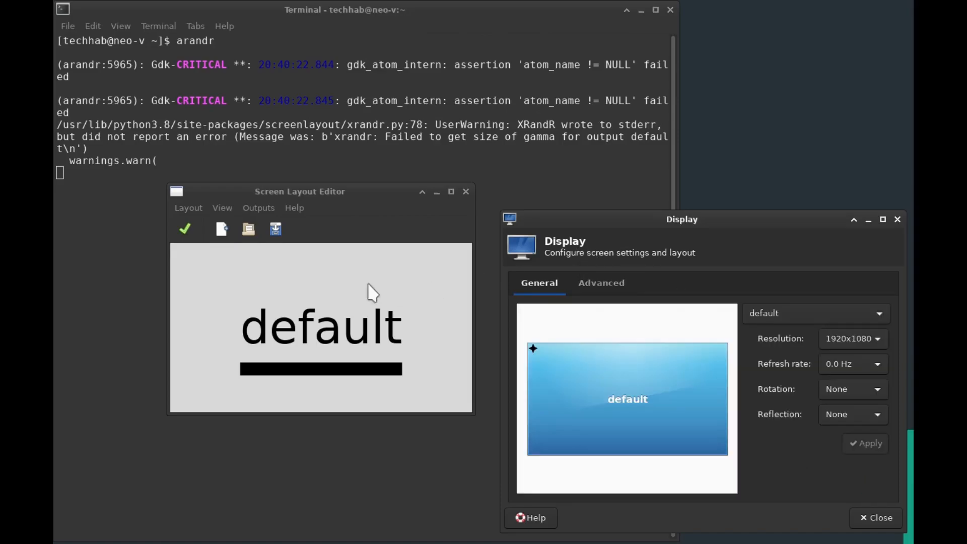
click(259, 208)
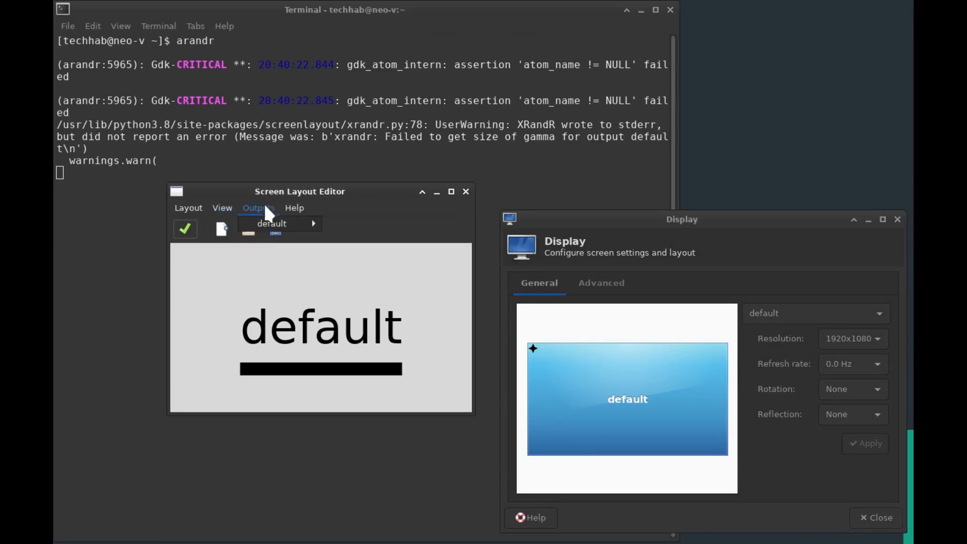
click(271, 224)
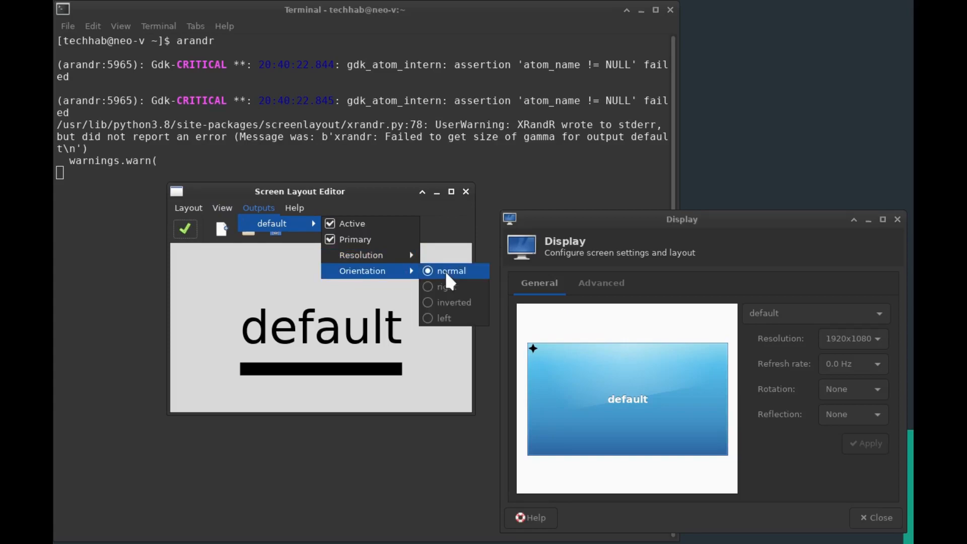
click(449, 271)
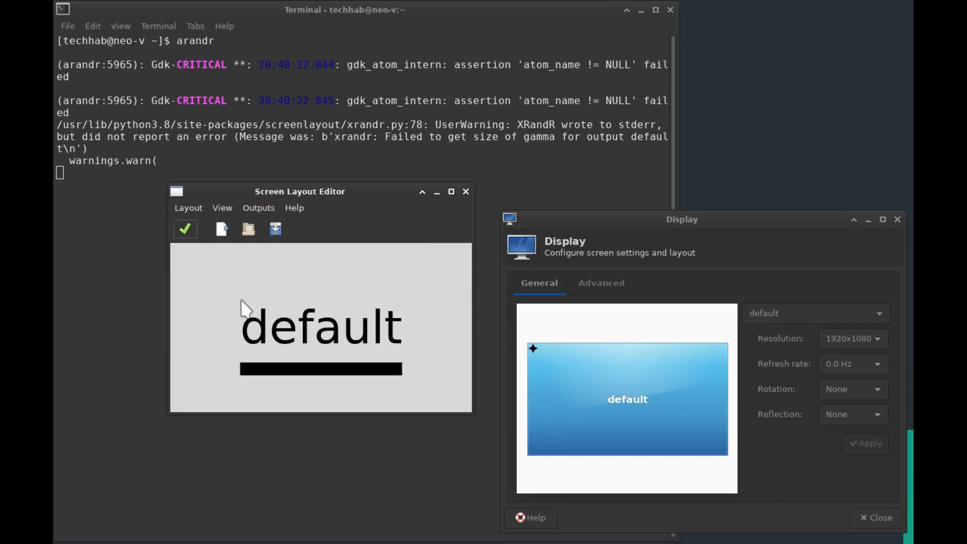
click(189, 208)
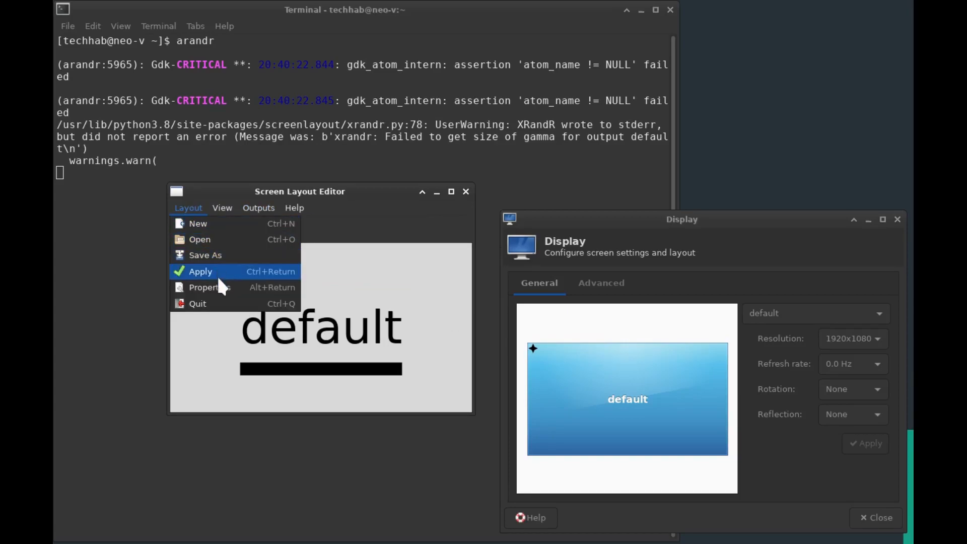
click(200, 271)
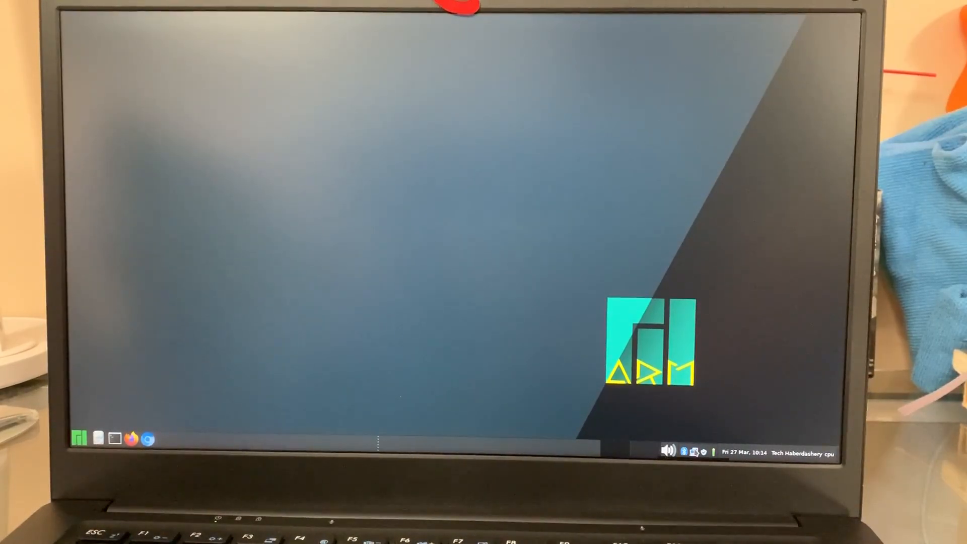
click(693, 452)
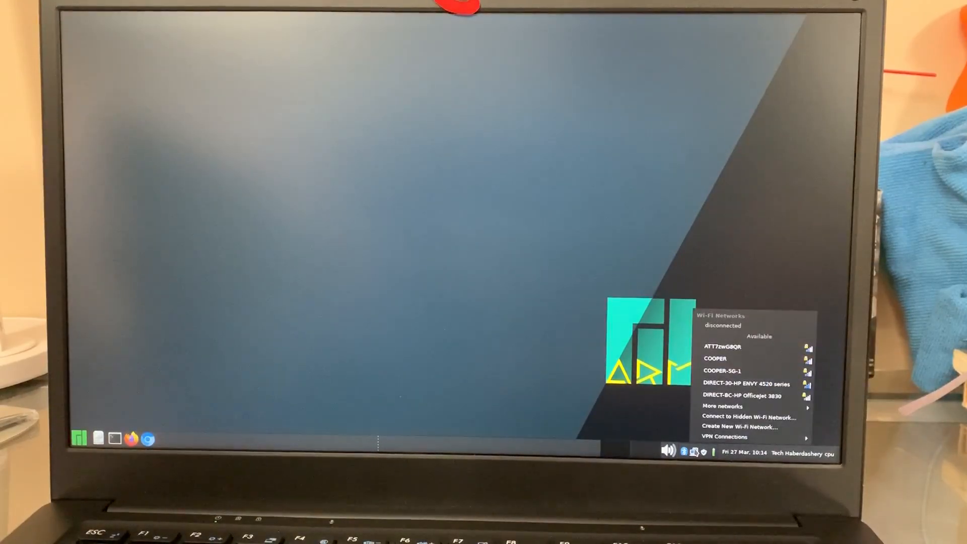
click(695, 451)
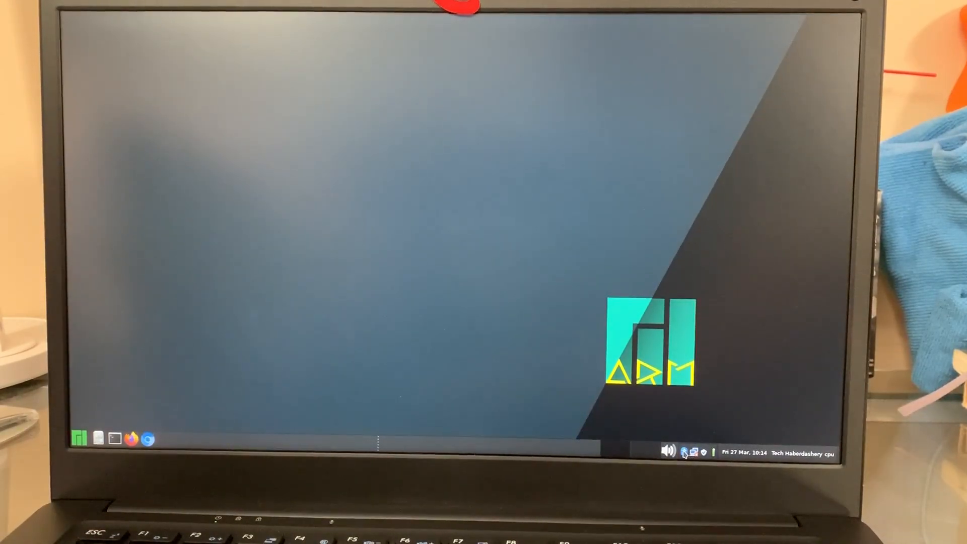
click(683, 453)
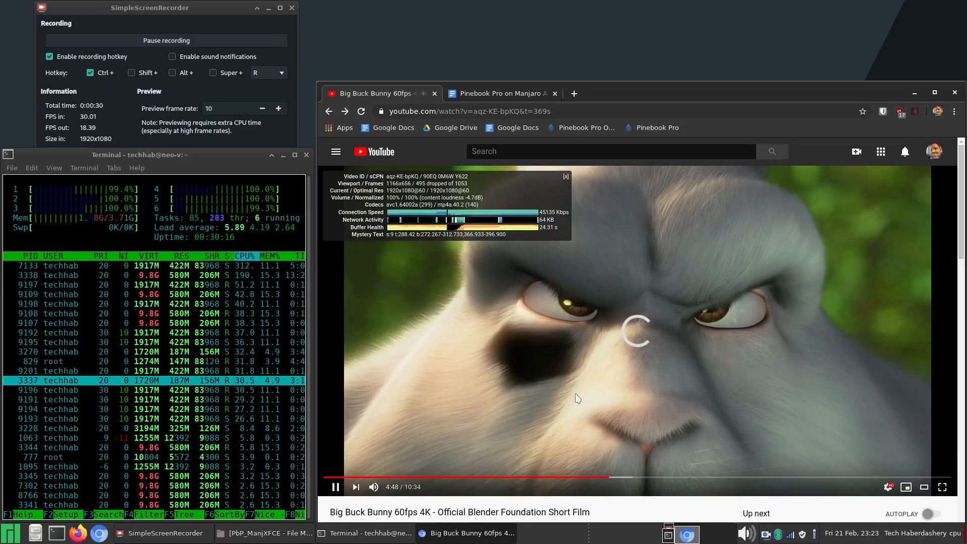
mouse_move(889, 491)
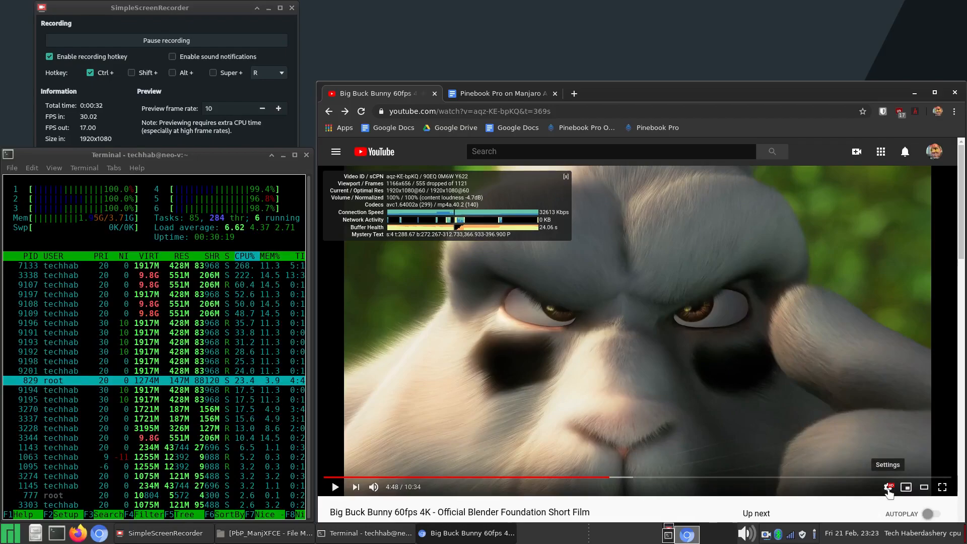
- Switch the Big Buck Bunny playback quality to 720p60 from the quality list
click(886, 487)
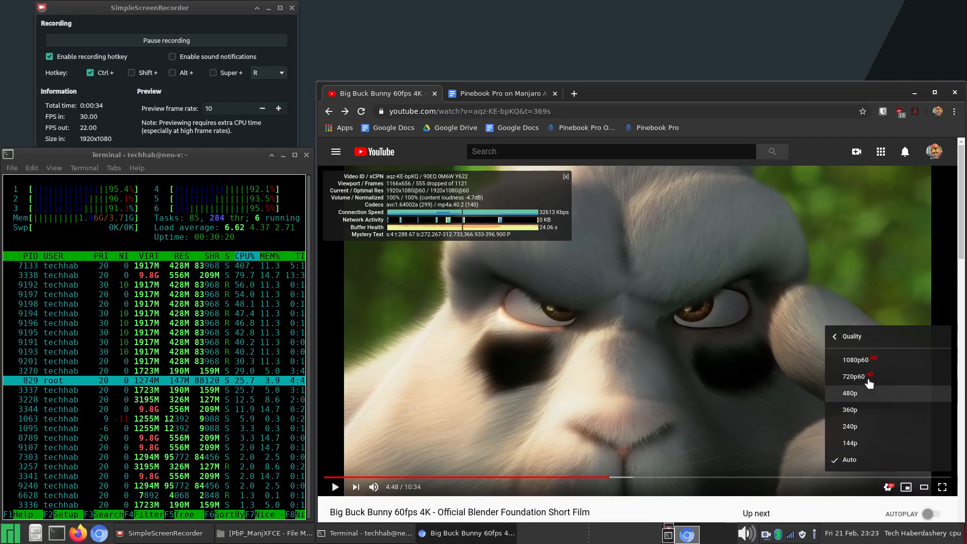
click(853, 376)
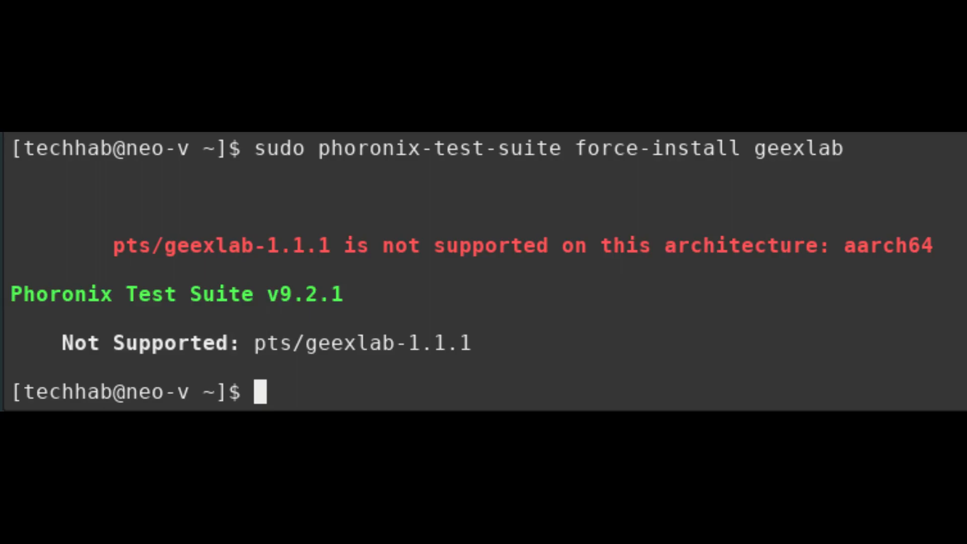
- Run sudo phoronix-test-suite install-dependencies geexlab, refused as unsupported on aarch64
text(sudo phoronix-test-suite install-dependencies geexlab)
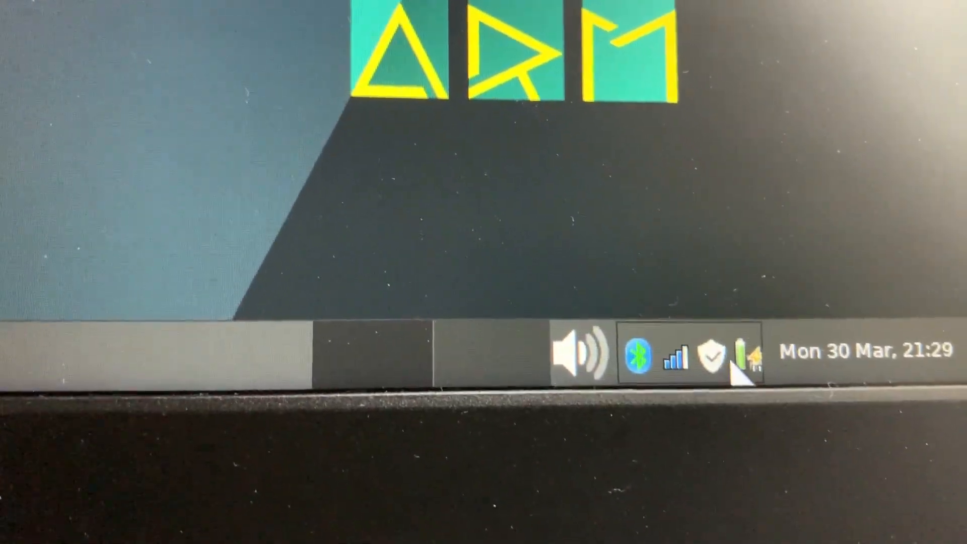
- Show the power popup reporting the battery charging at 99%
click(735, 357)
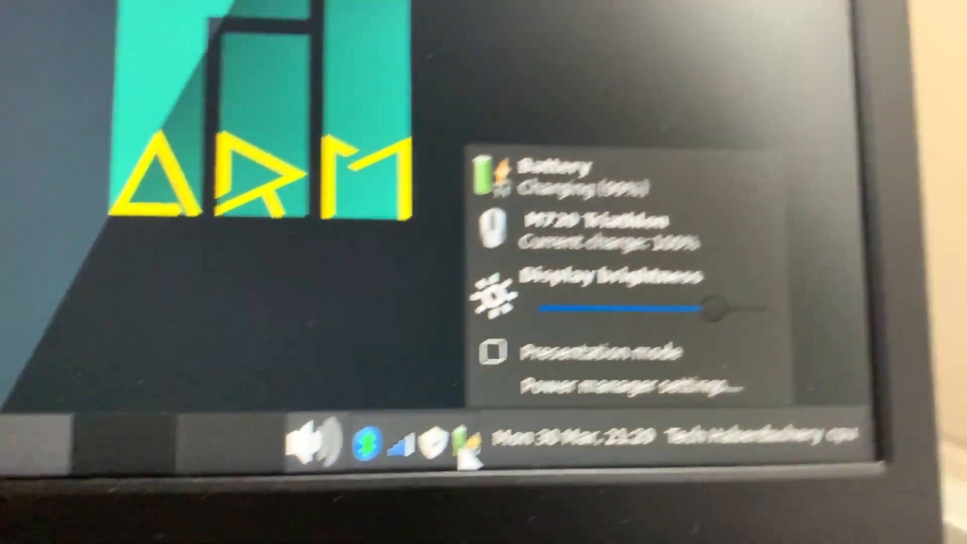